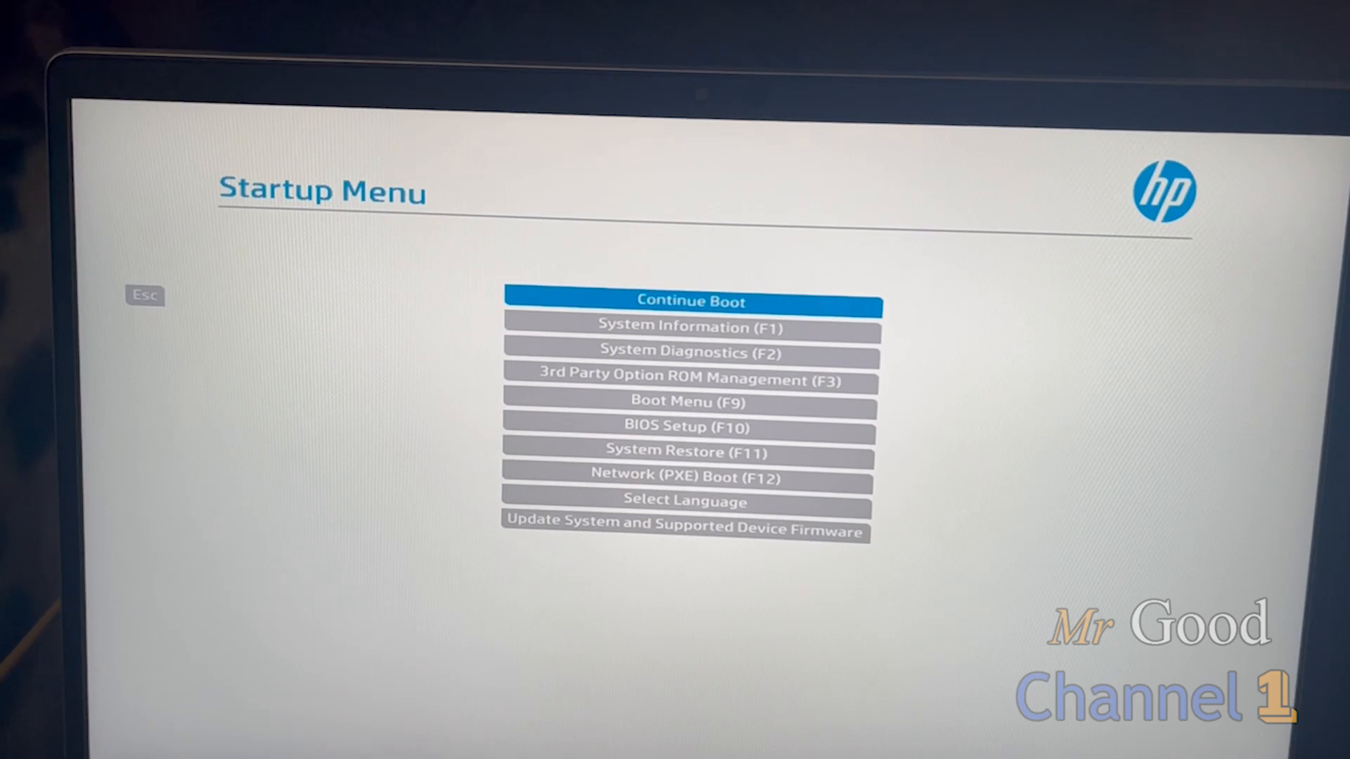
Highlight 'UEFI - Samsung Flash Drive' in the HP Boot Menu as the boot device
{"action": "key", "text": "down"}
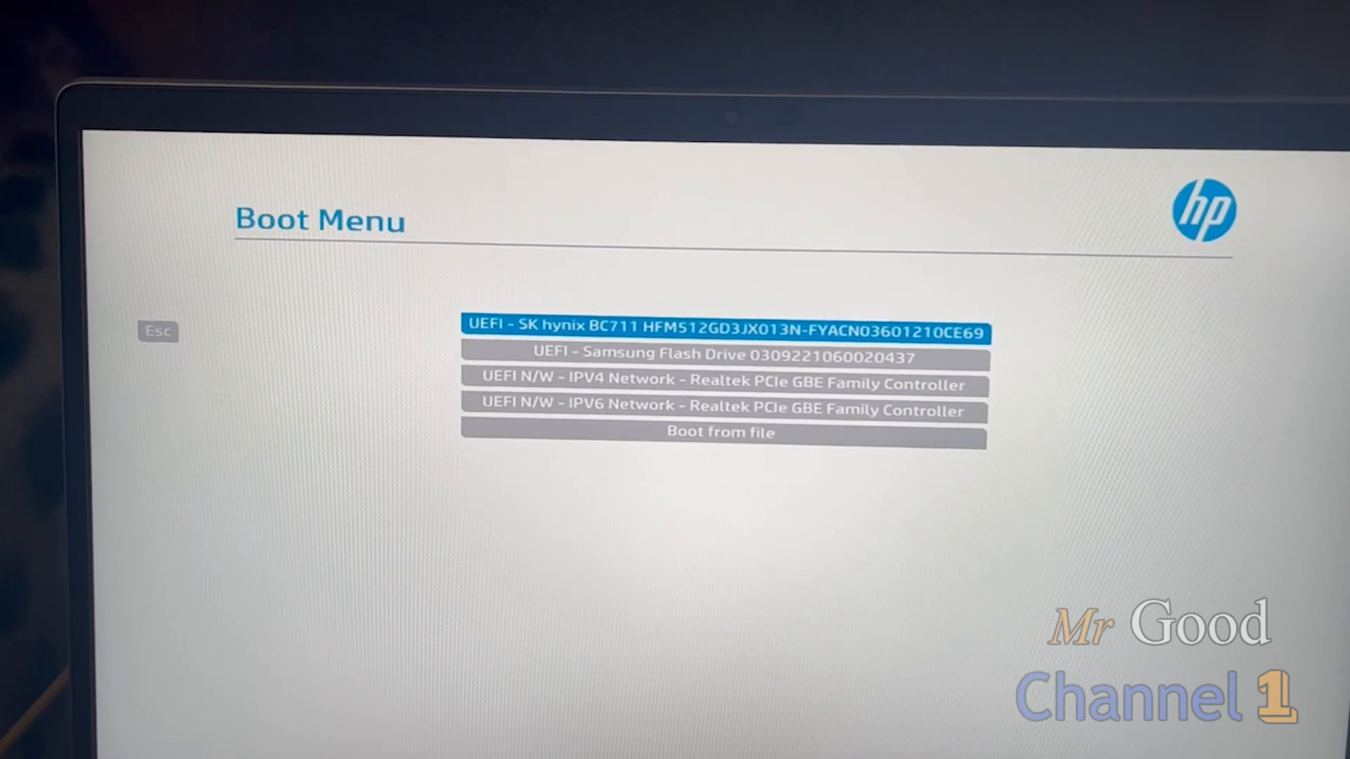
{"action": "key", "text": "down"}
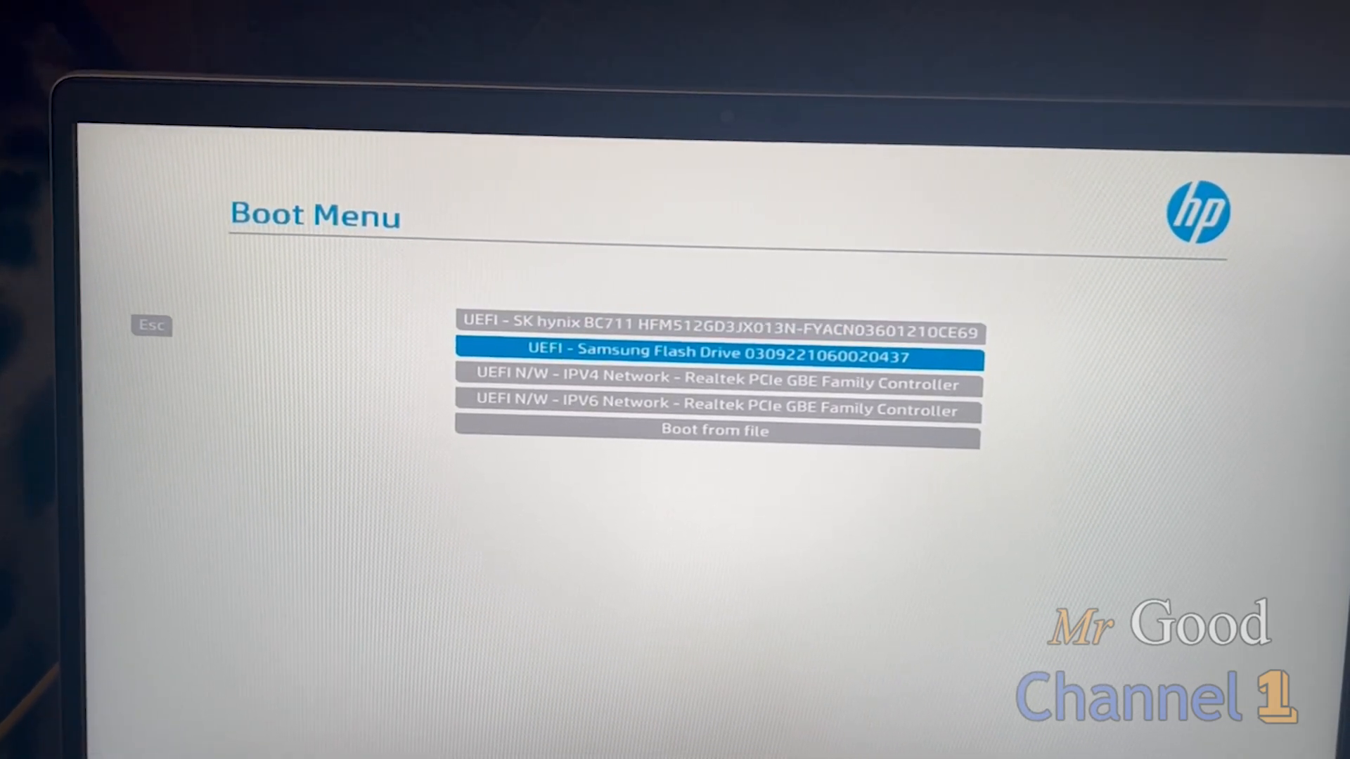